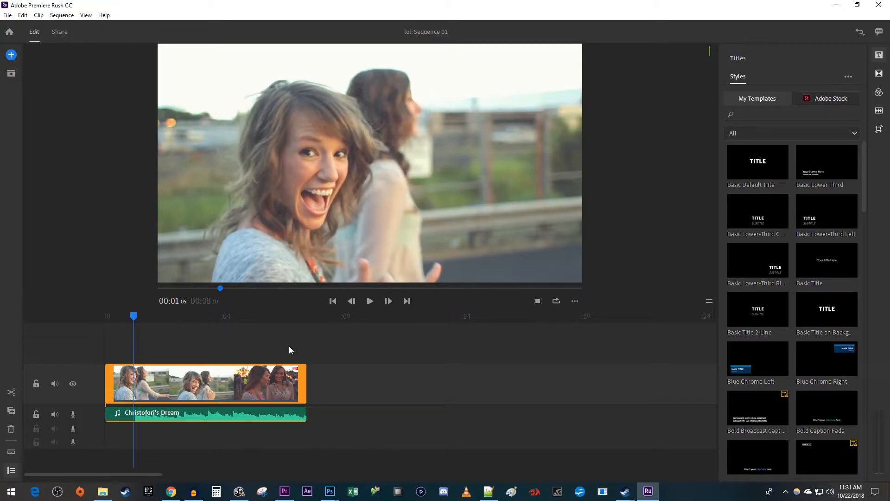
mouse_move(365, 455)
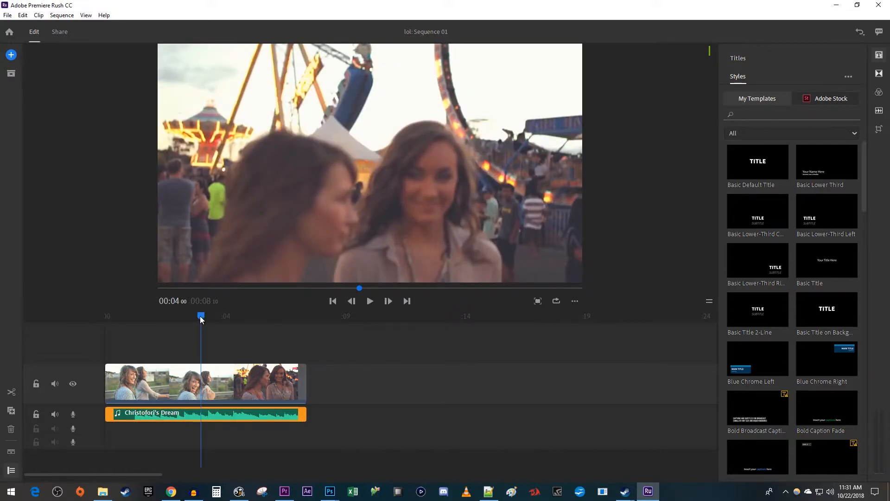
Step: Split the Christofori's Dream track twice around the two-second mark, isolating a short middle piece
left_click_drag(200, 315, 158, 316)
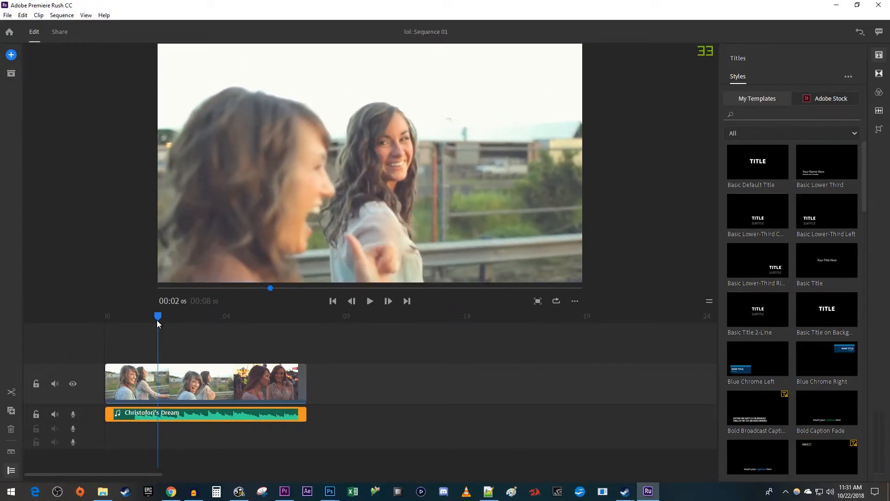
mouse_move(12, 393)
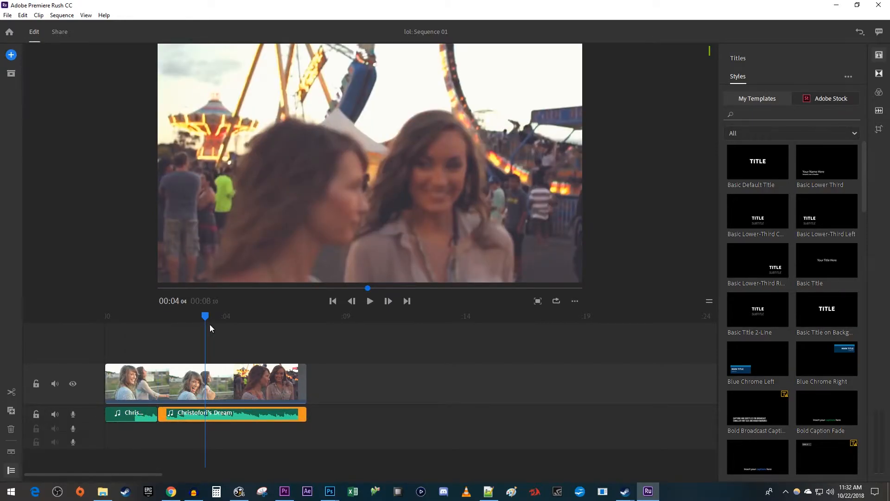
left_click_drag(205, 316, 184, 316)
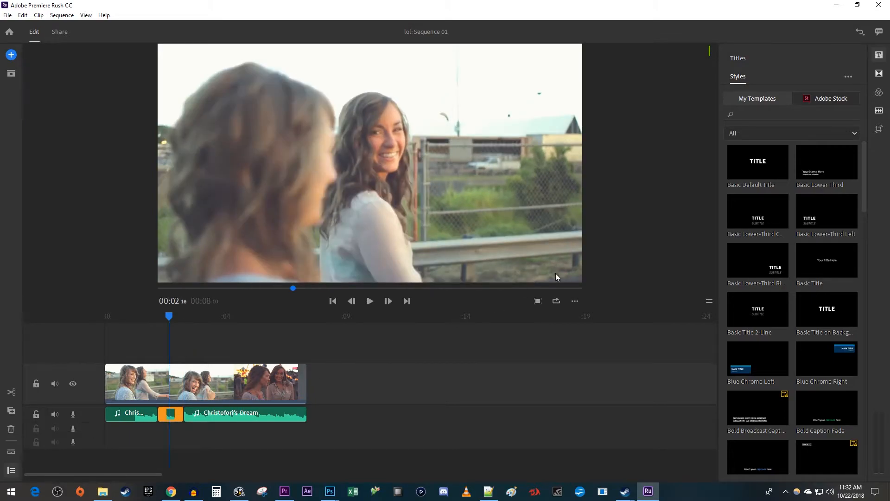
Step: Drag the middle music piece's Clip volume slider down from 50 toward zero
left_click(879, 110)
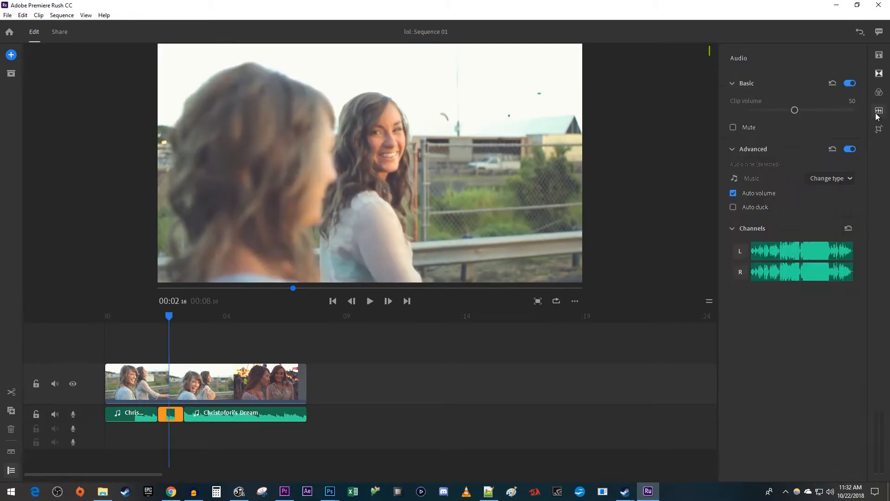
mouse_move(795, 111)
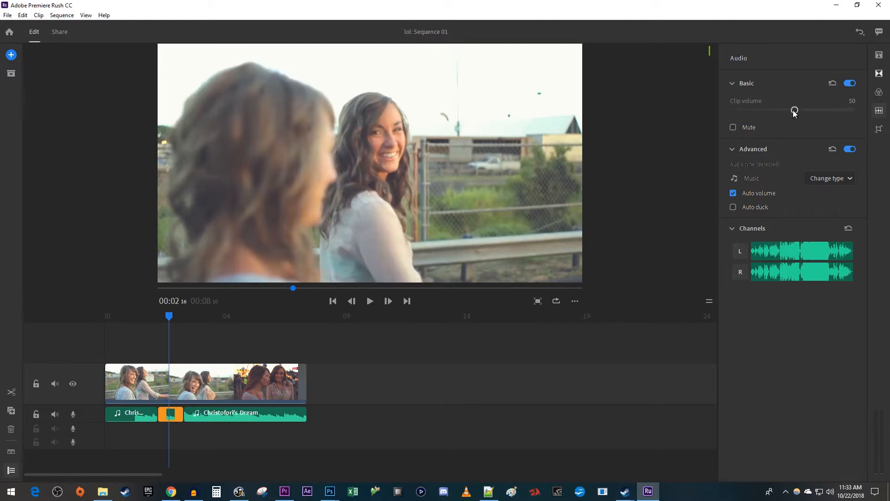
left_click_drag(794, 111, 742, 110)
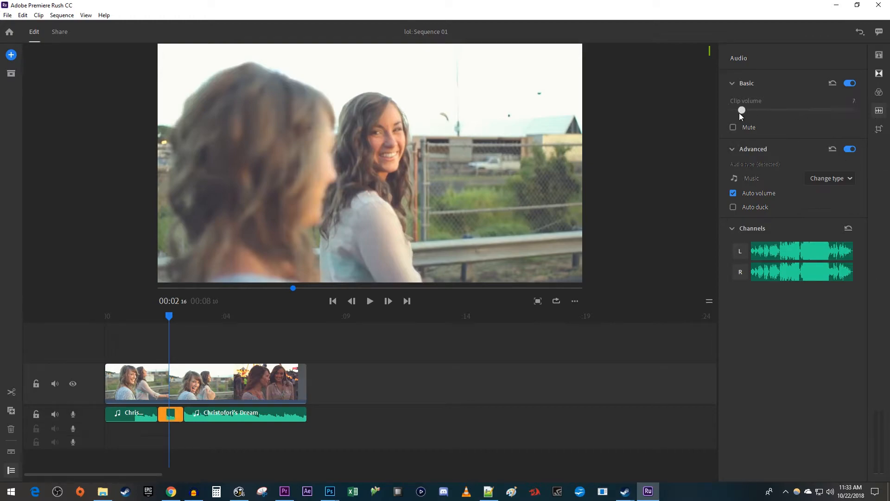
left_click_drag(742, 111, 735, 110)
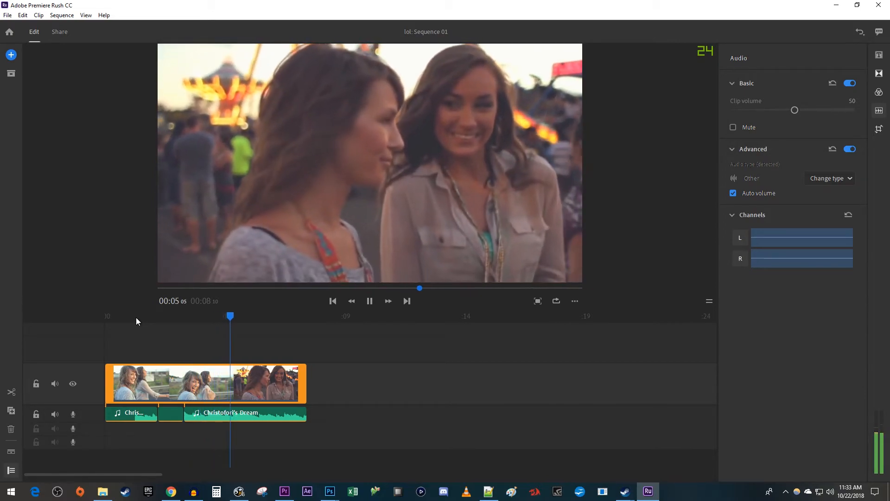
left_click(370, 301)
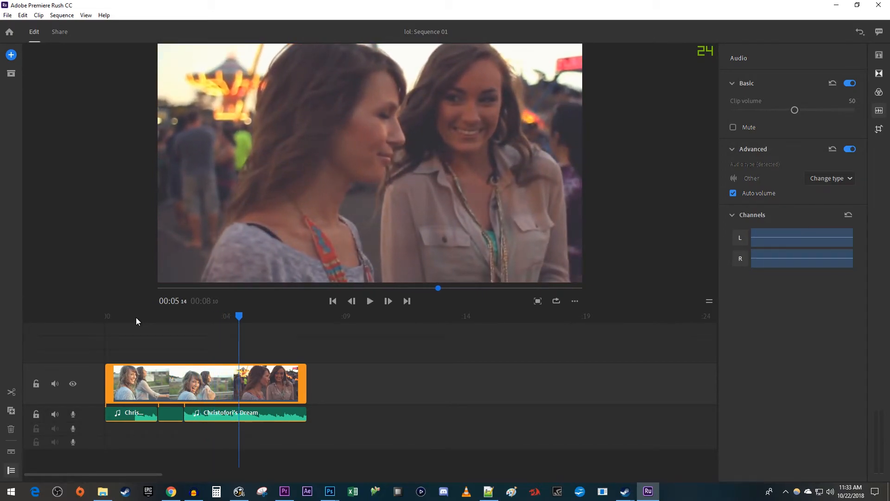